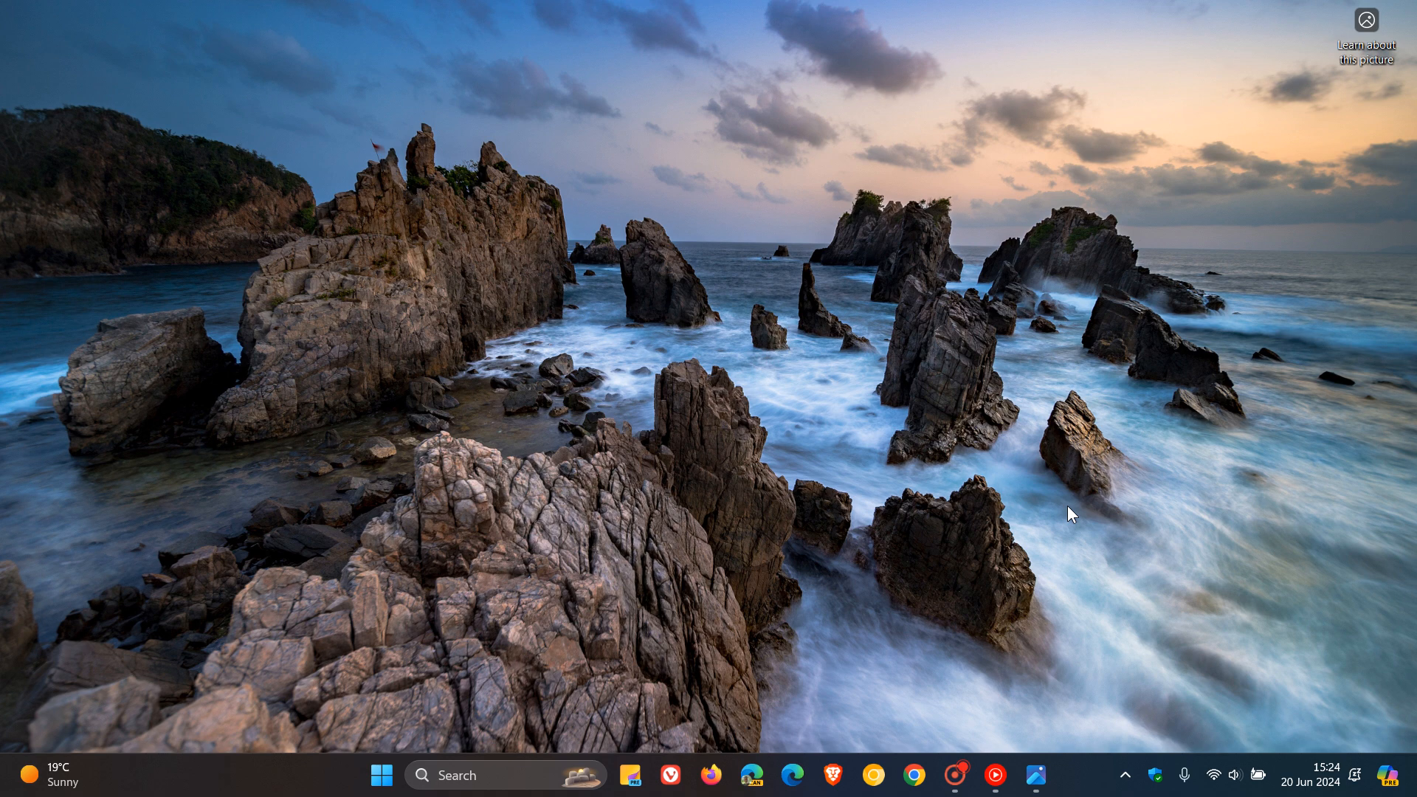
Show the Energy recommendations page listing 'Turn off HDR to conserve energy'
click(1036, 774)
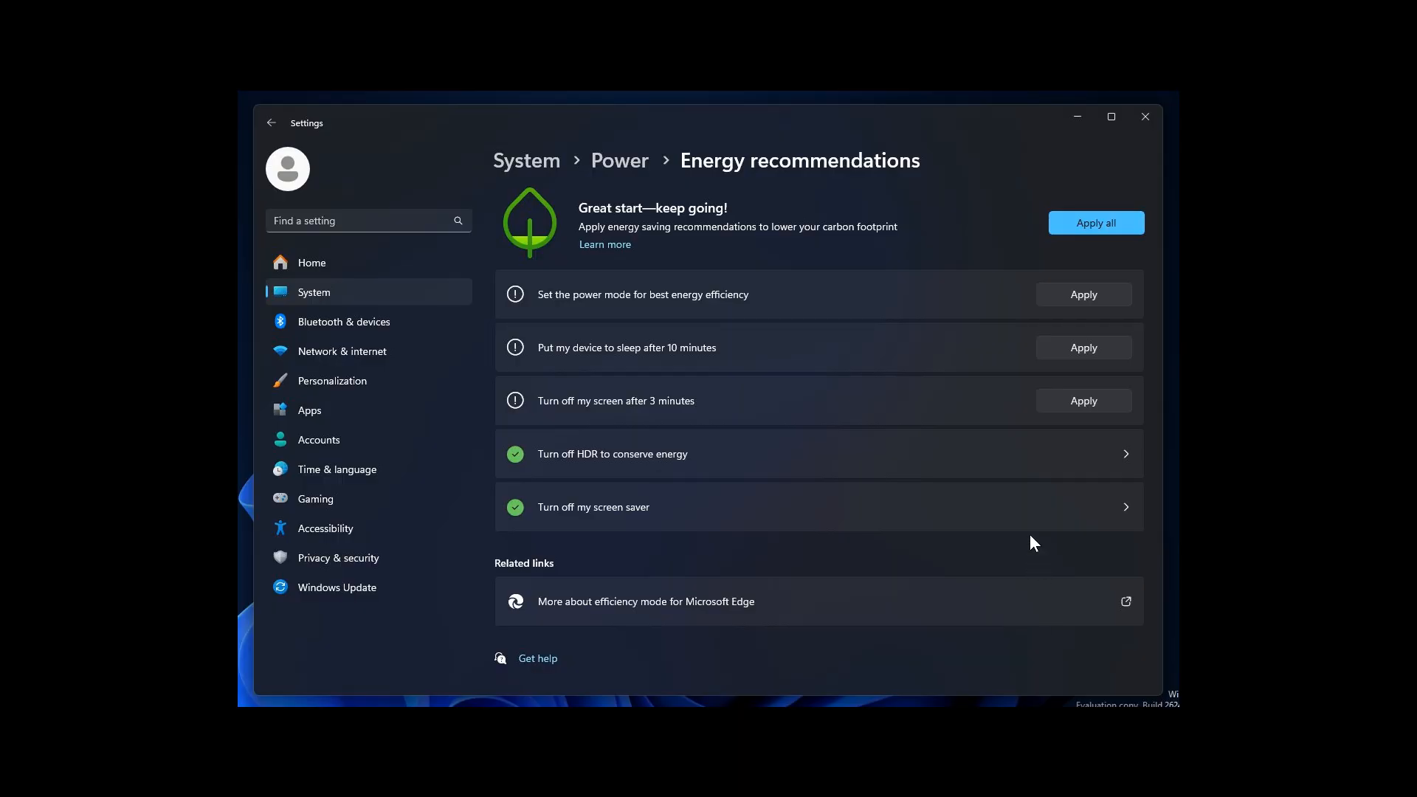
mouse_move(562, 189)
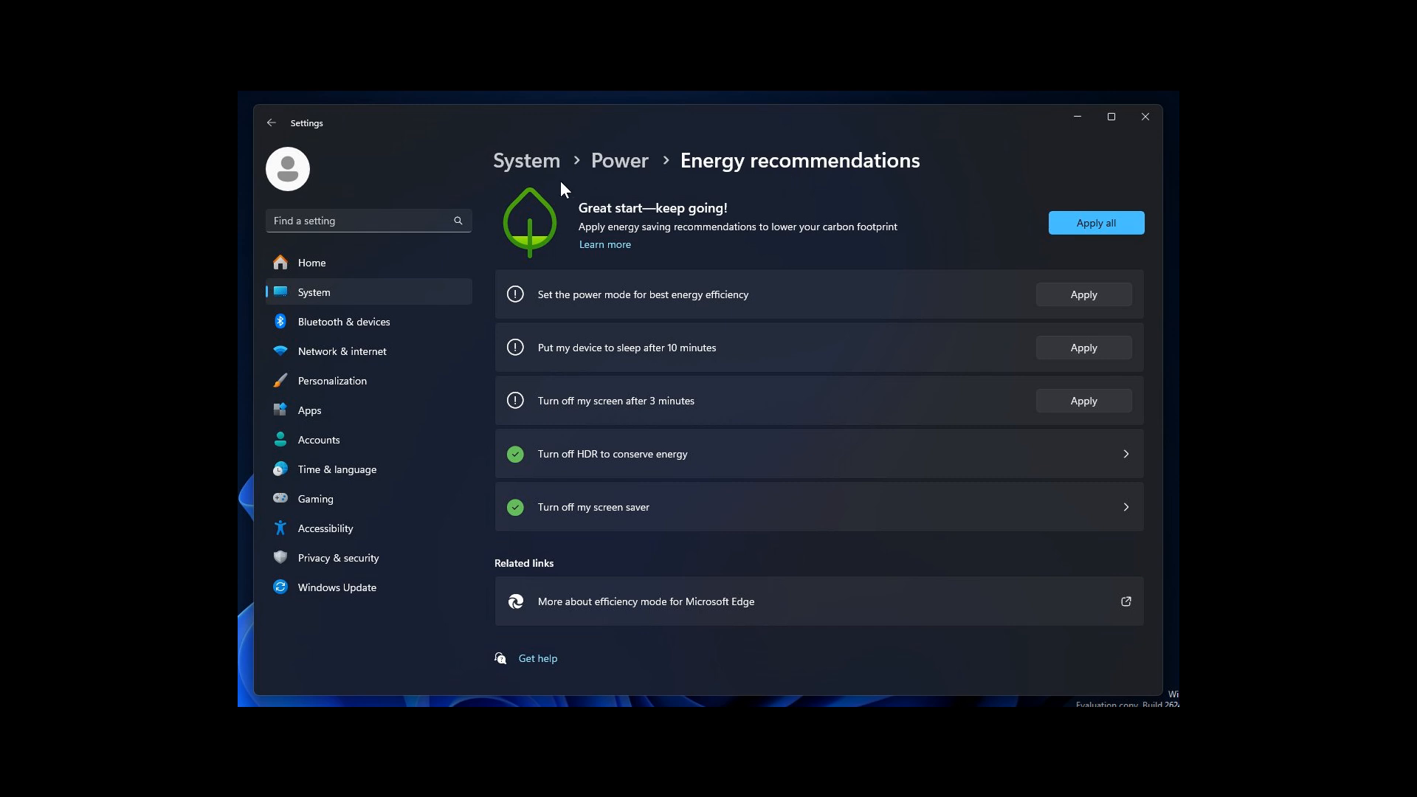
mouse_move(916, 509)
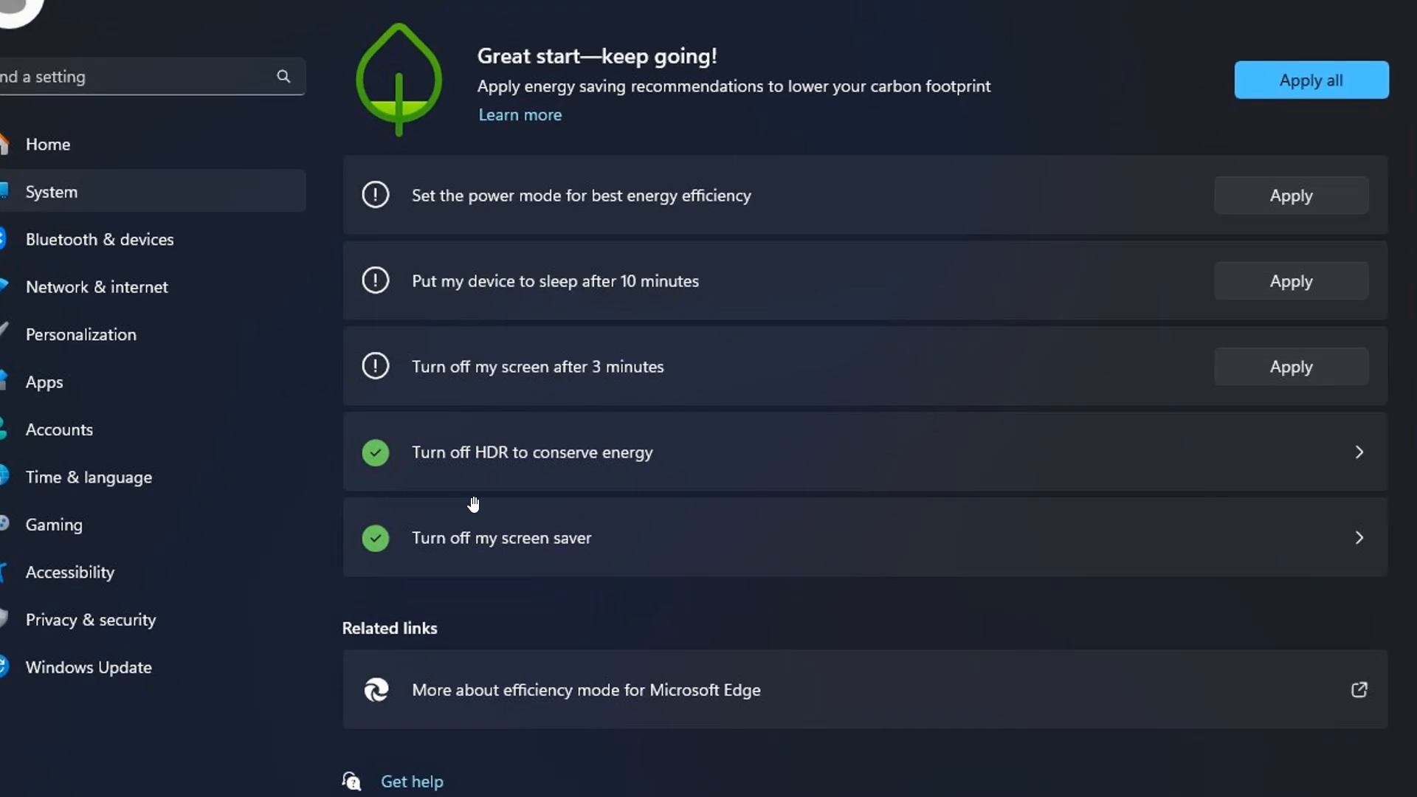
mouse_move(1000, 486)
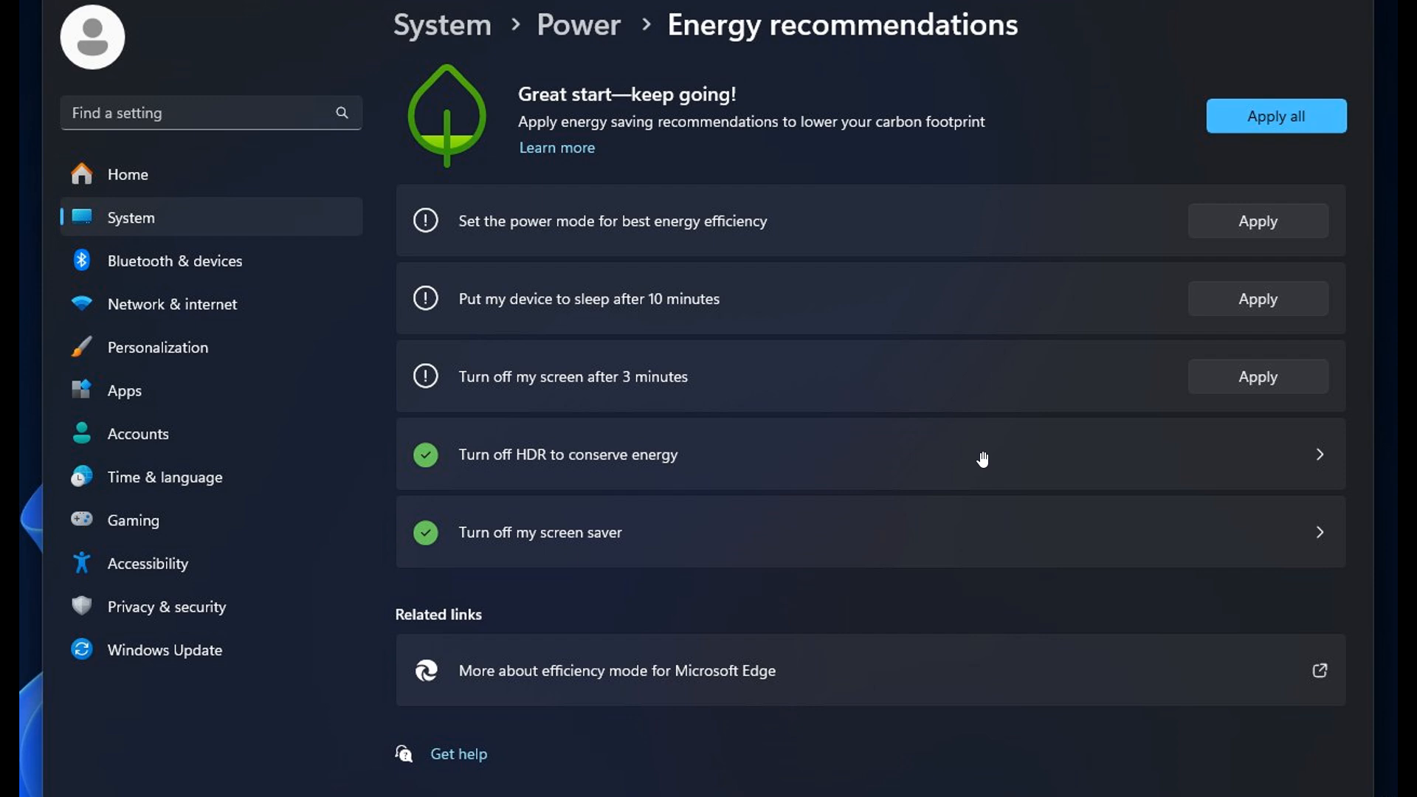
mouse_move(957, 475)
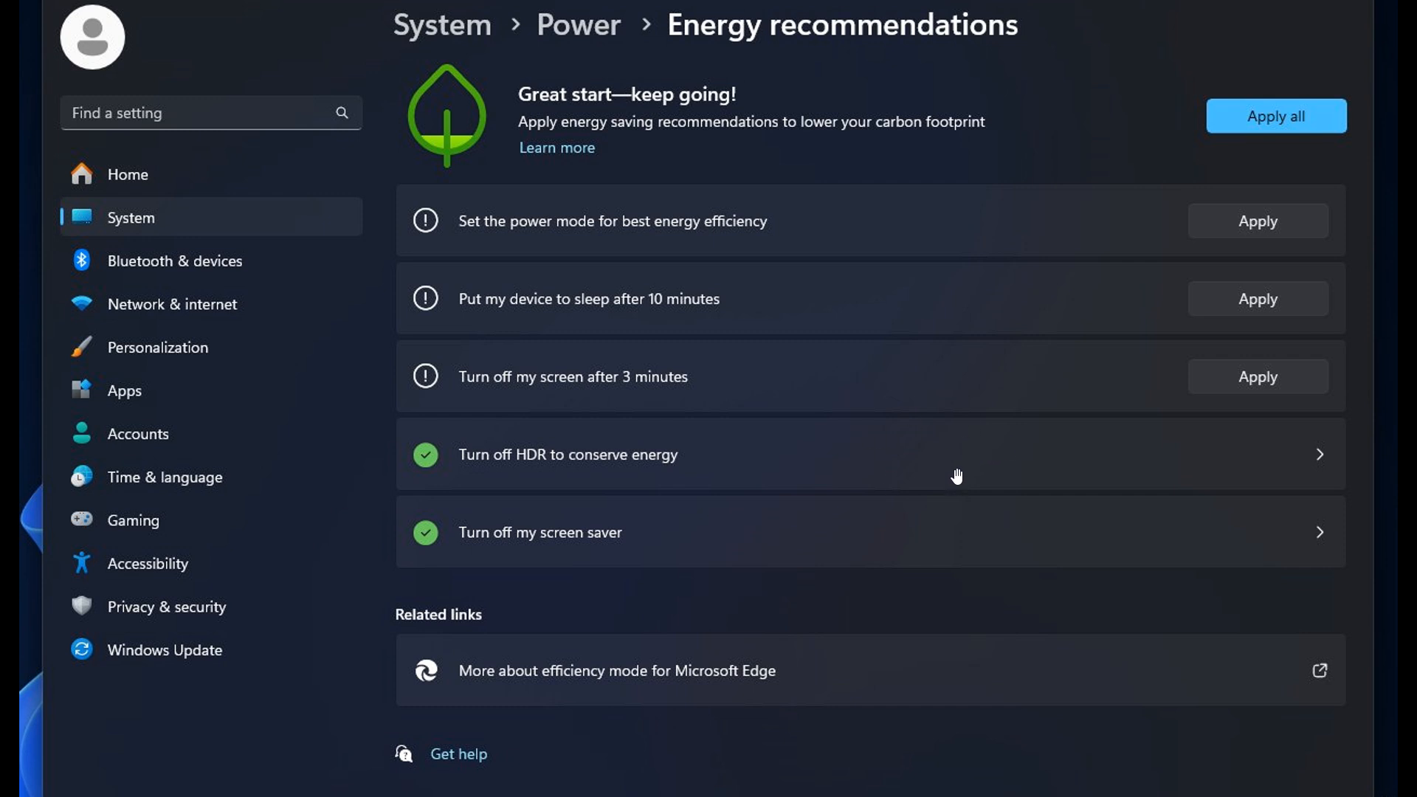
mouse_move(980, 458)
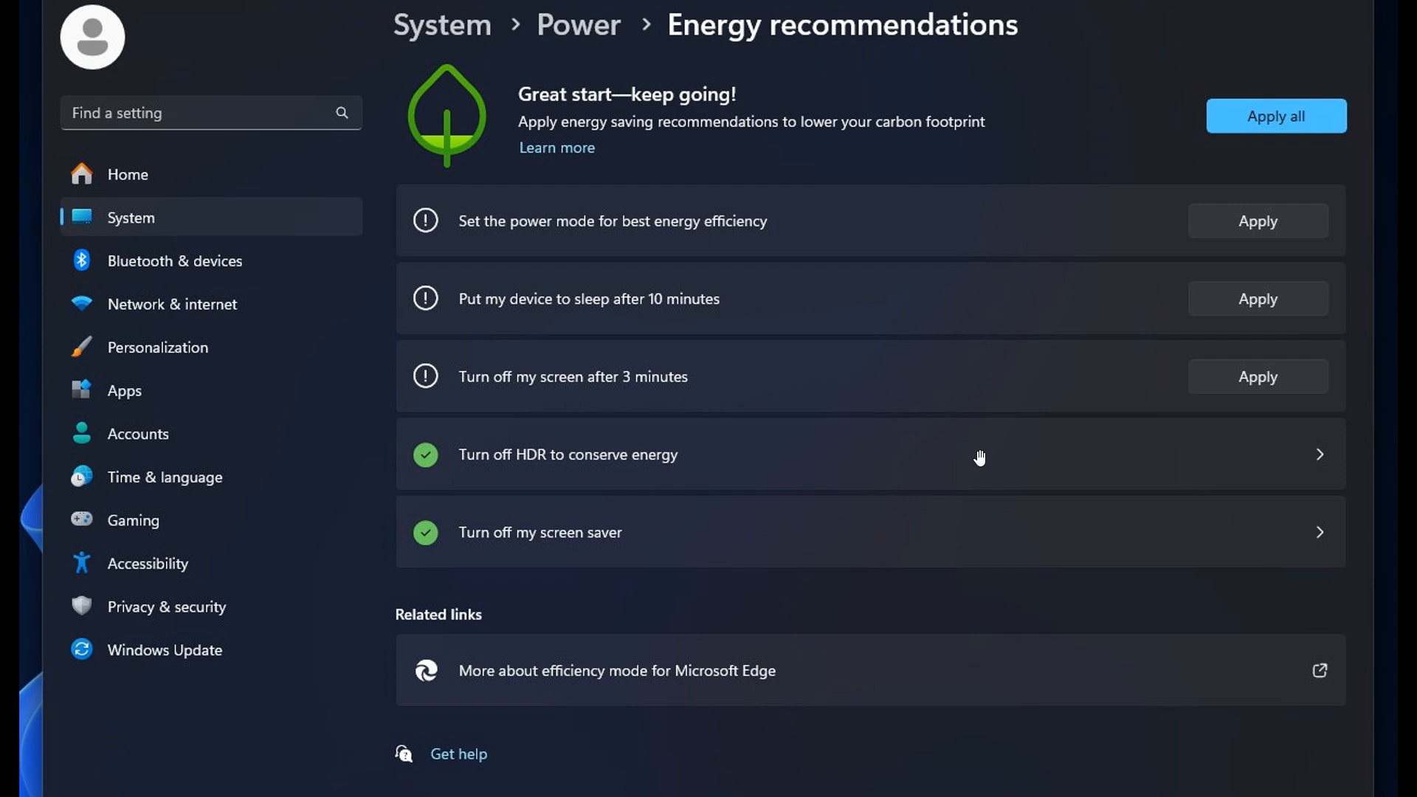
click(1110, 116)
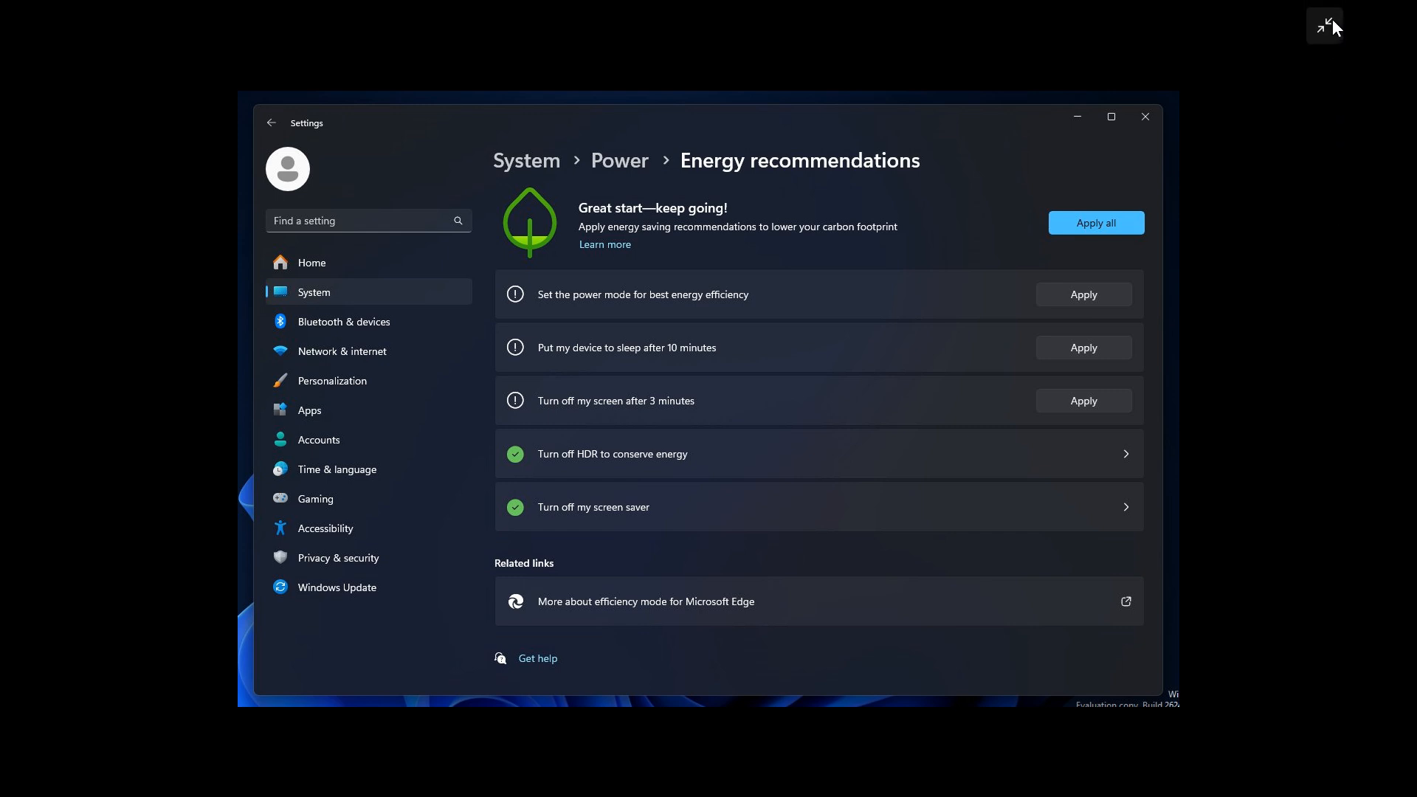
mouse_move(1239, 443)
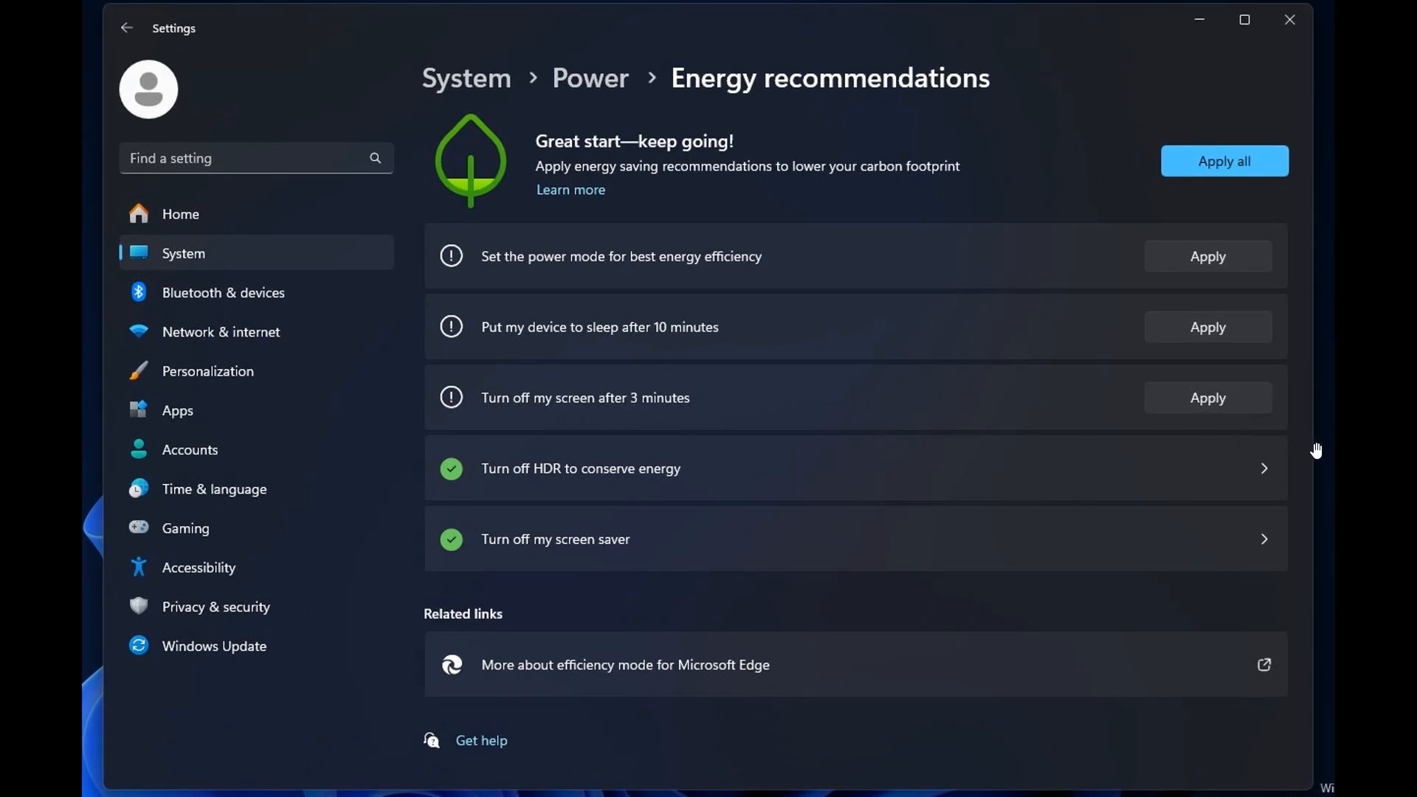
mouse_move(1331, 451)
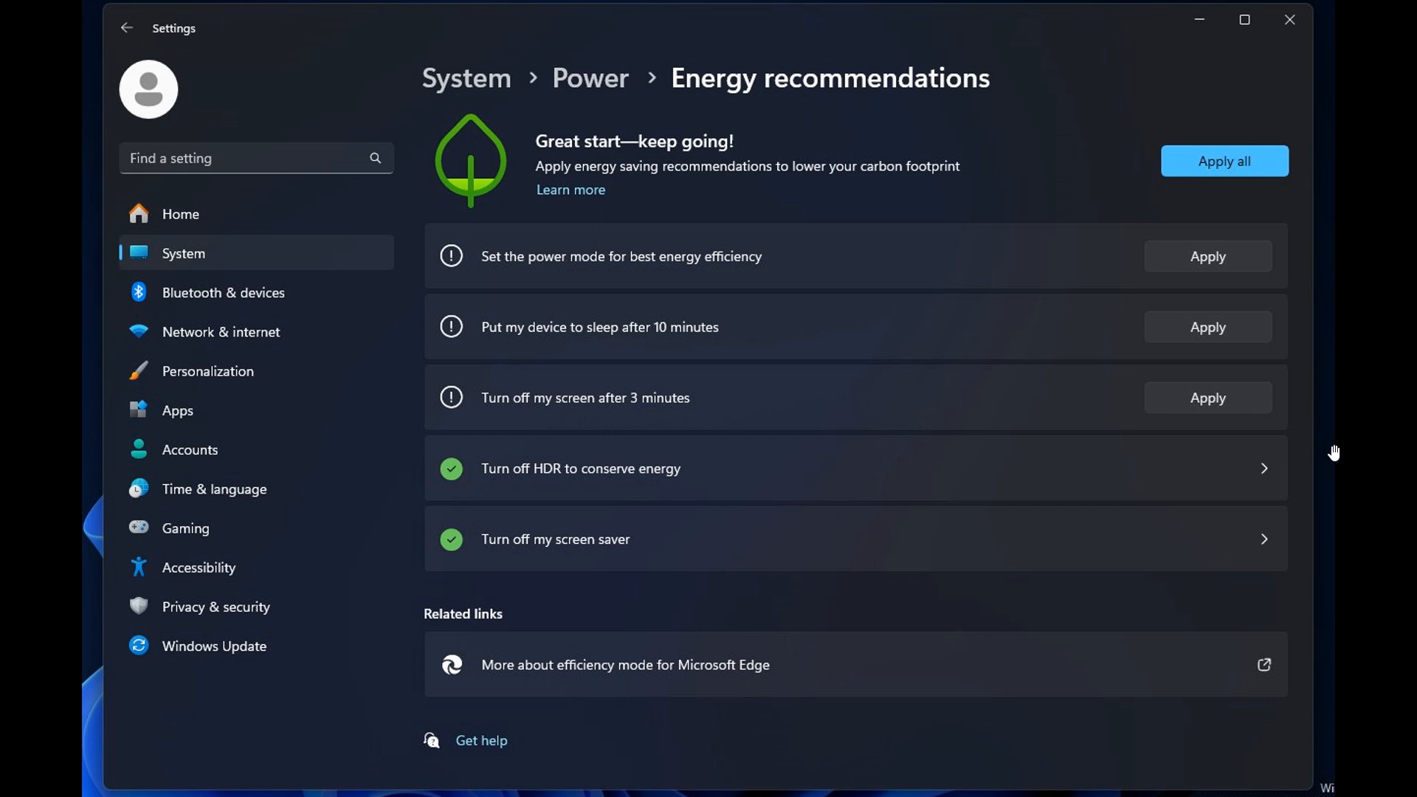
mouse_move(857, 498)
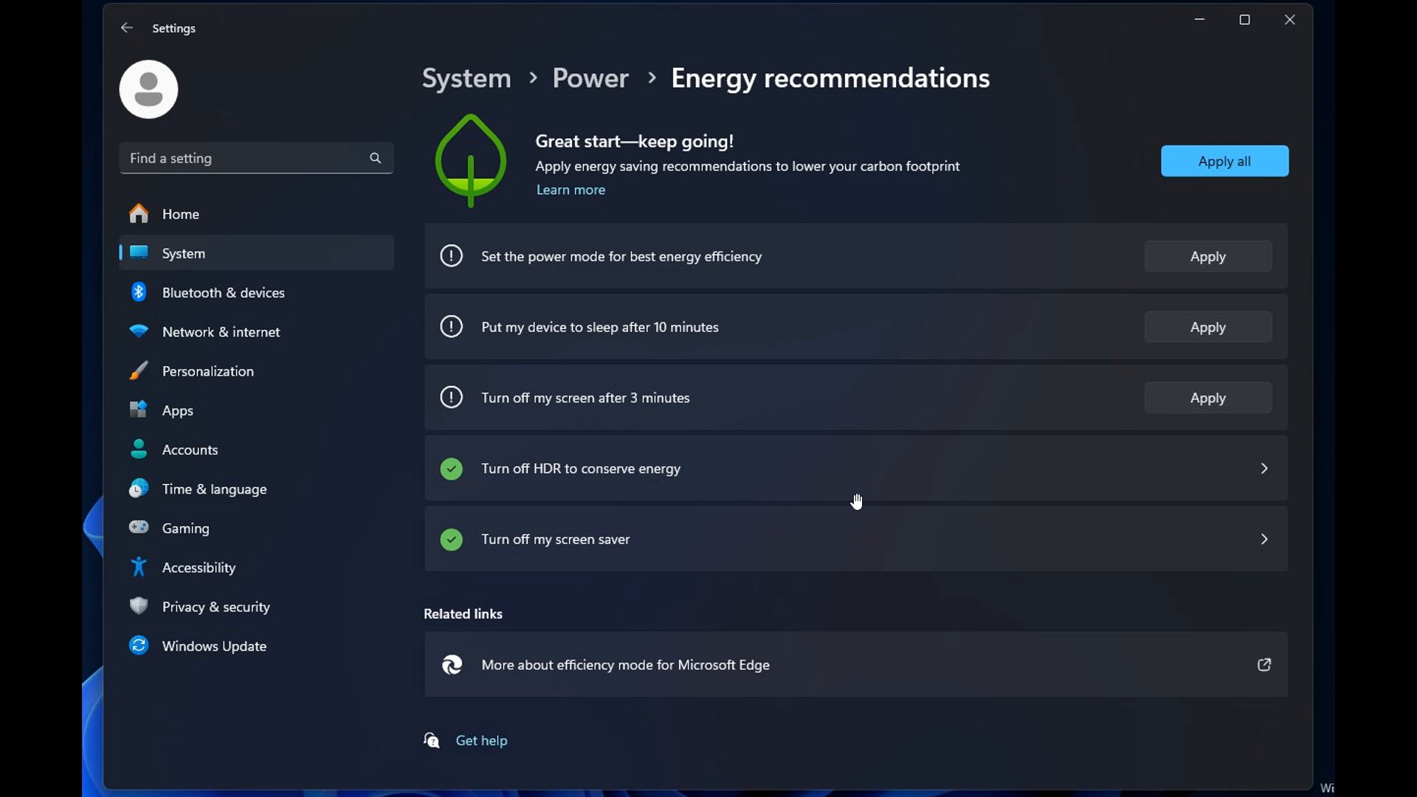
mouse_move(1075, 481)
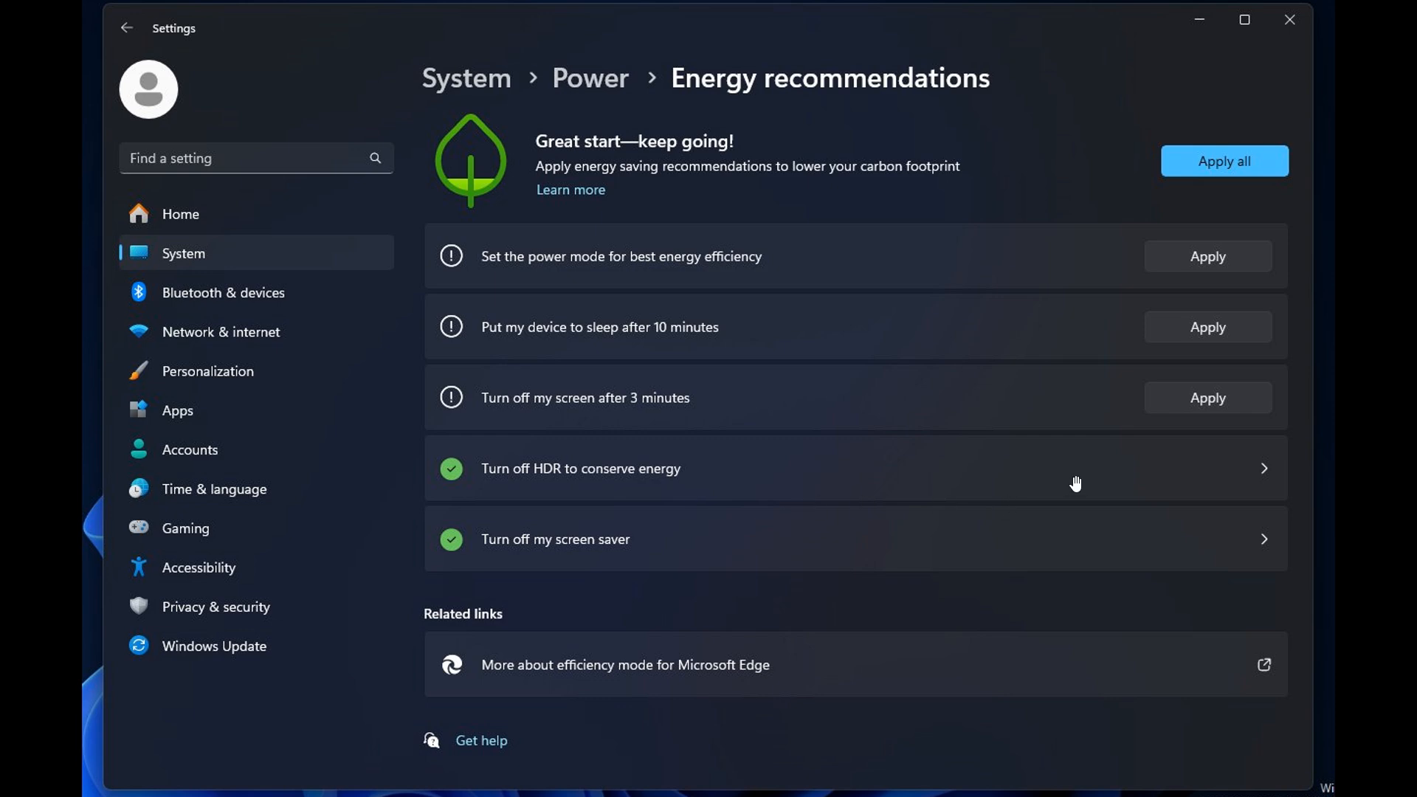
click(1250, 20)
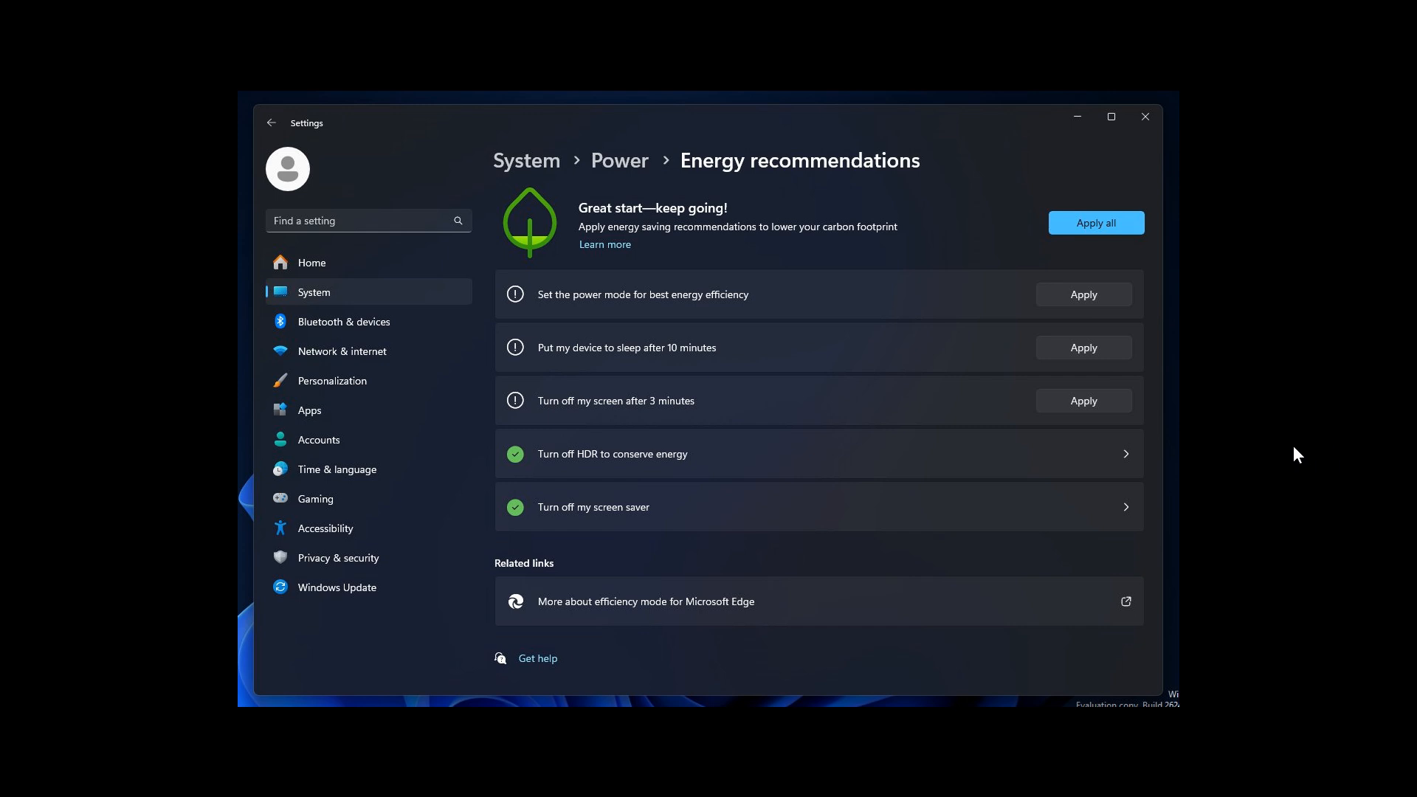
mouse_move(1329, 35)
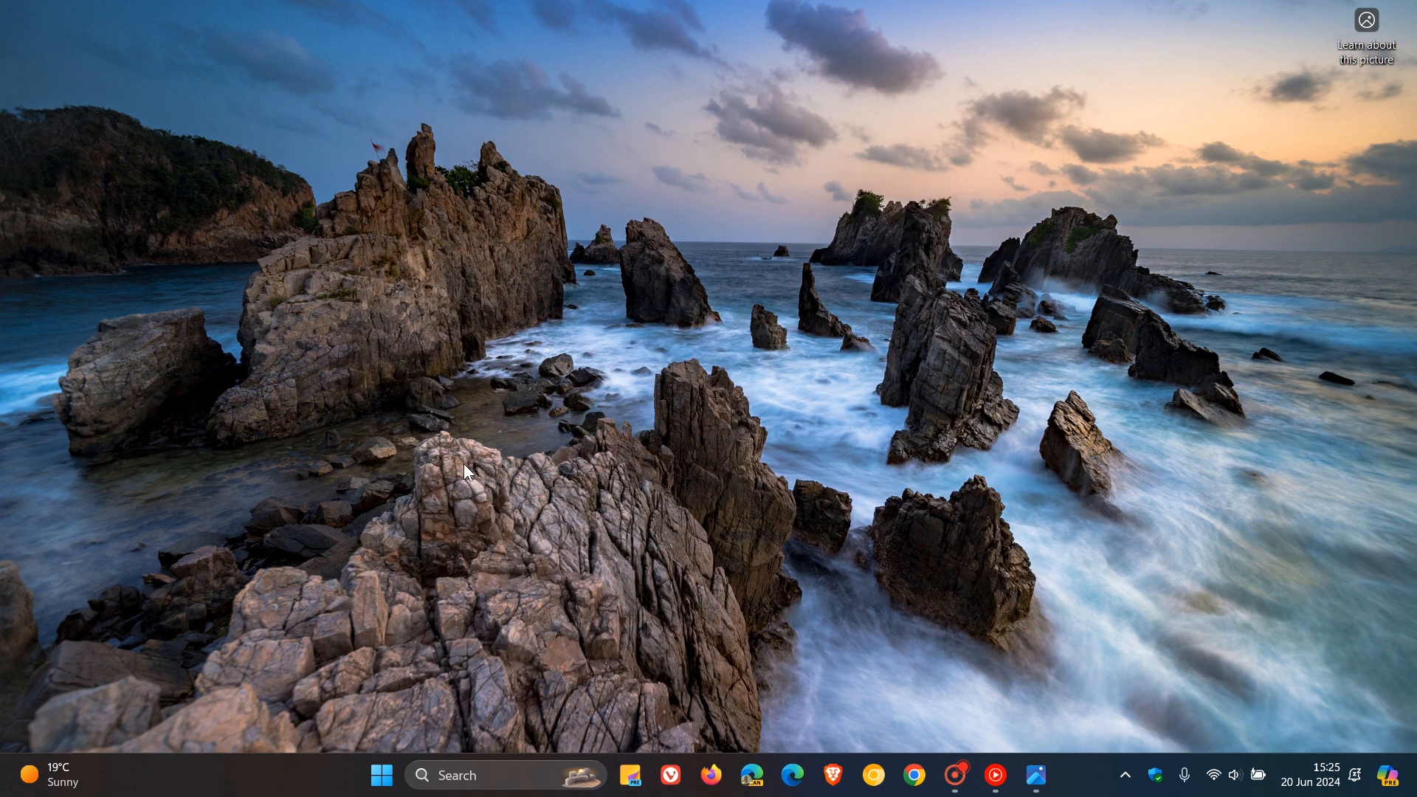
mouse_move(988, 245)
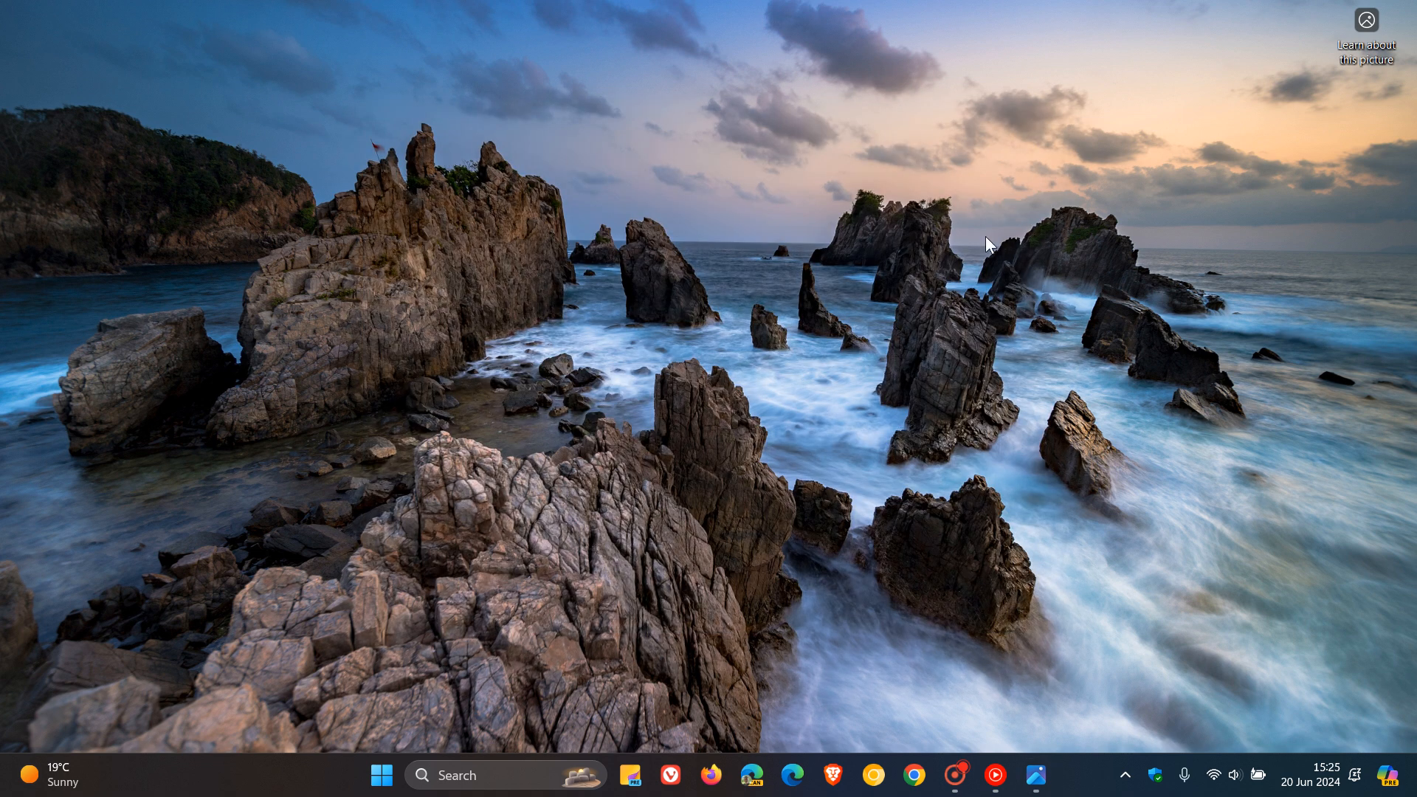